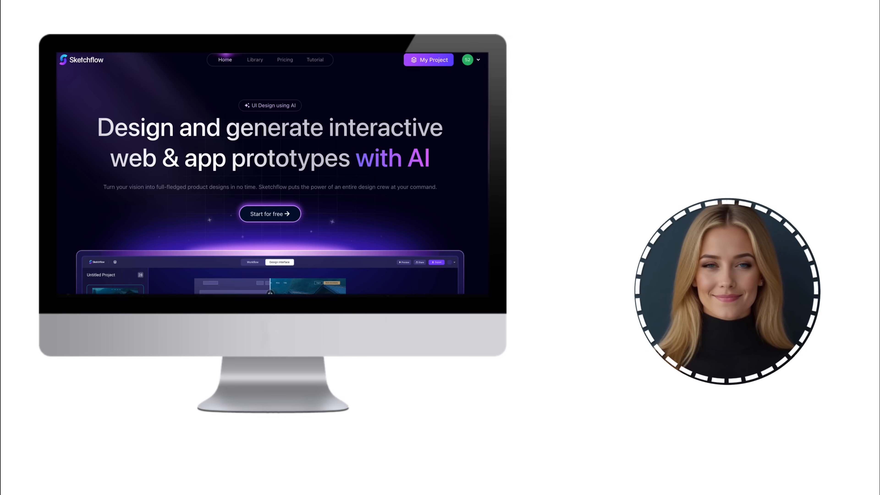
Start a new Blueprint design from a description with the target device set to Web.
click(427, 60)
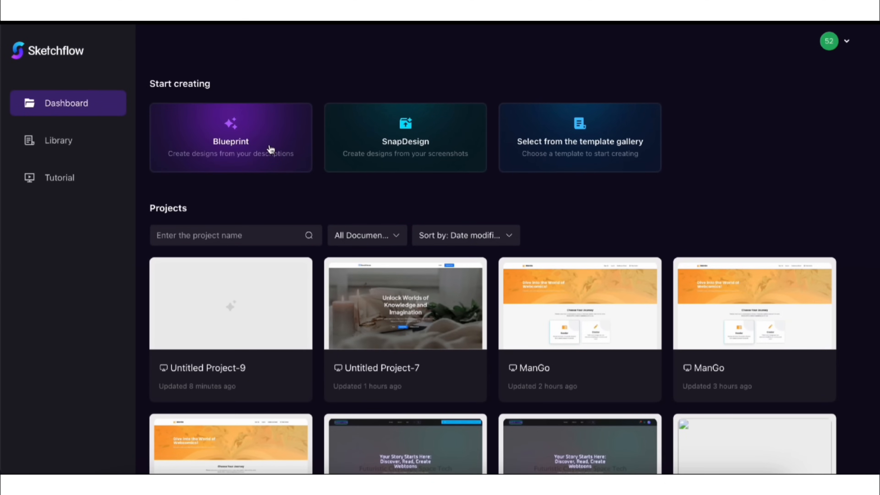
click(230, 138)
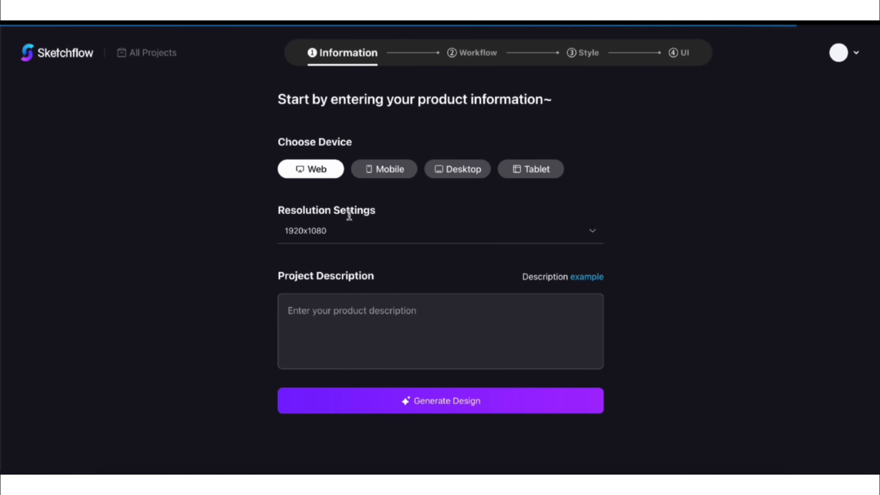
click(384, 169)
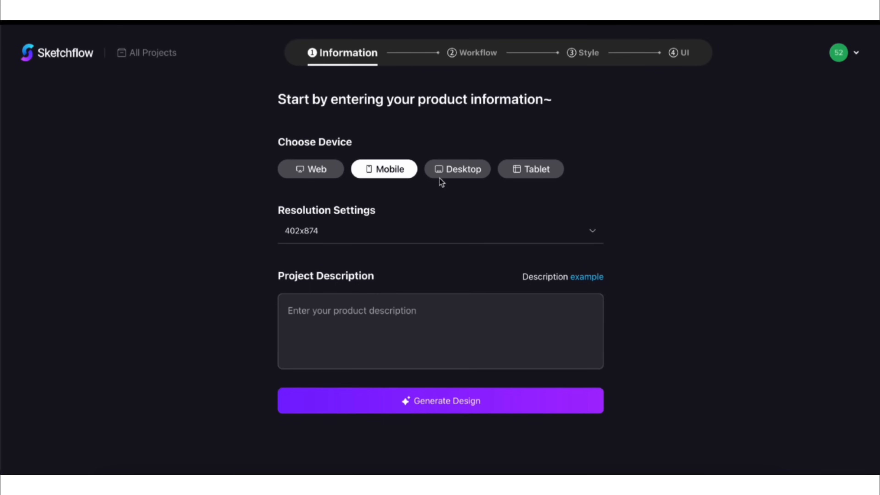
click(531, 169)
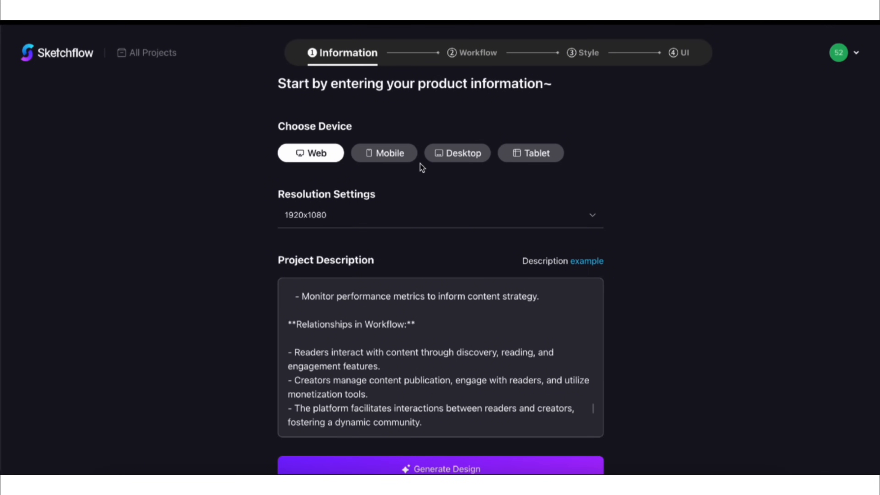
mouse_move(426, 381)
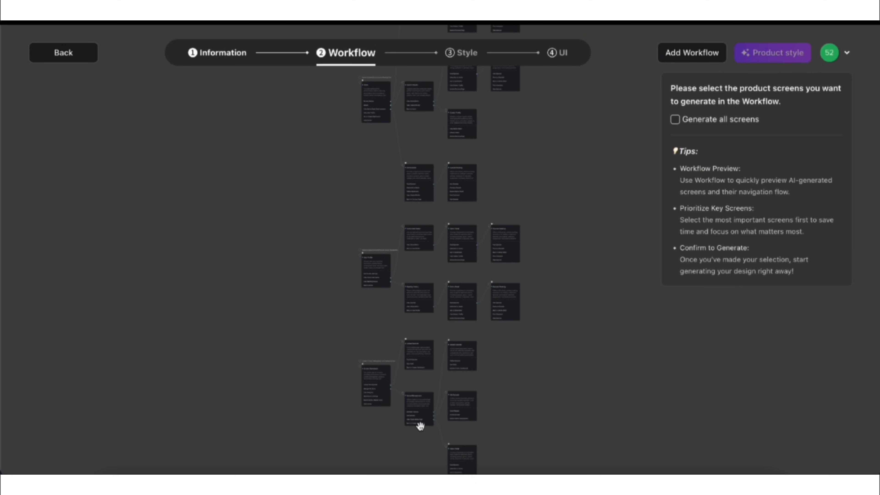
mouse_move(514, 199)
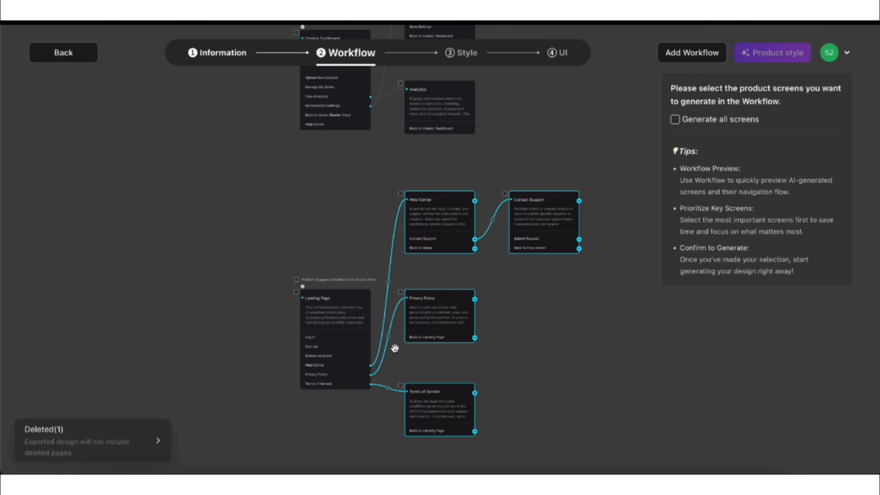
Remove an unwanted page from the generated screen workflow.
click(461, 53)
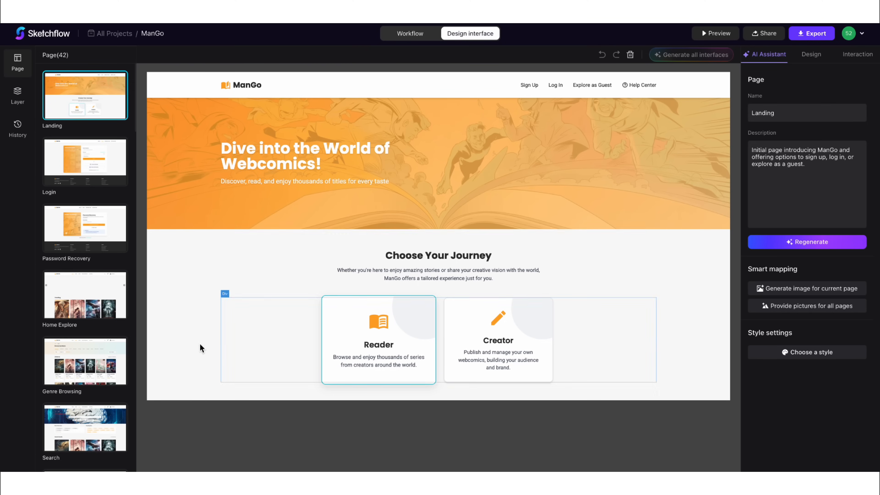
Preview the prototype from the Search page and scroll through the results.
click(84, 256)
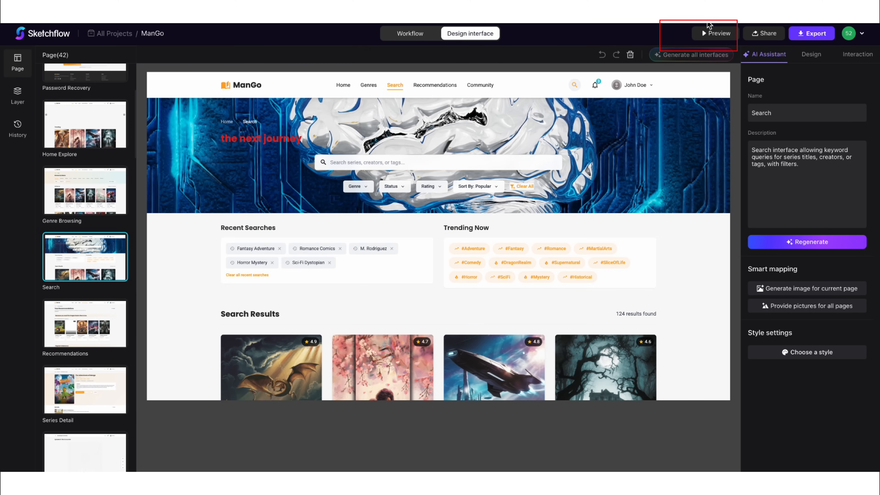
click(716, 33)
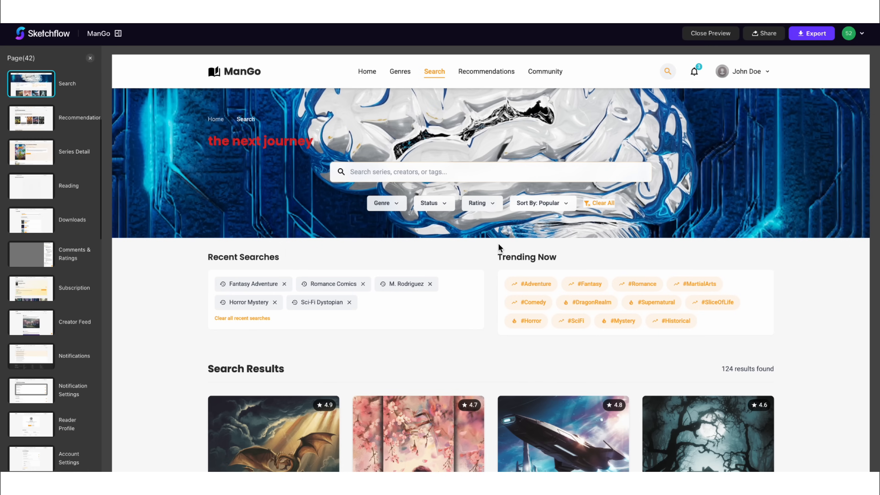
scroll(down, 3)
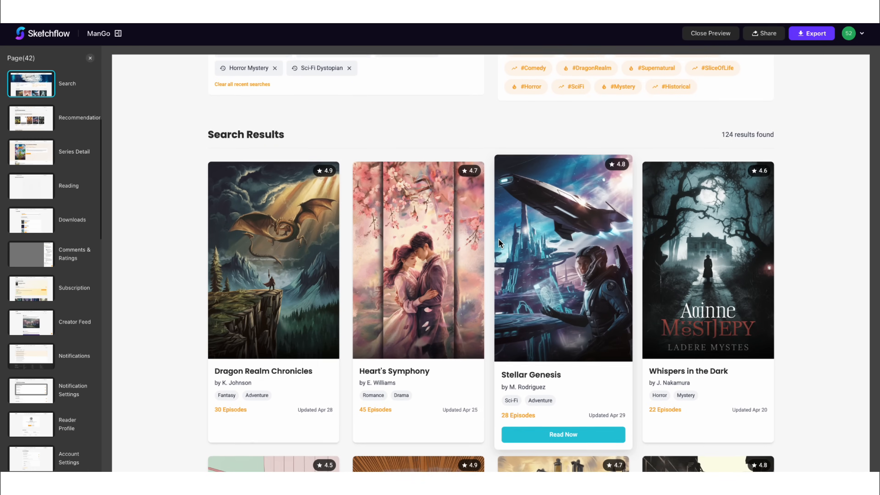
scroll(down, 3)
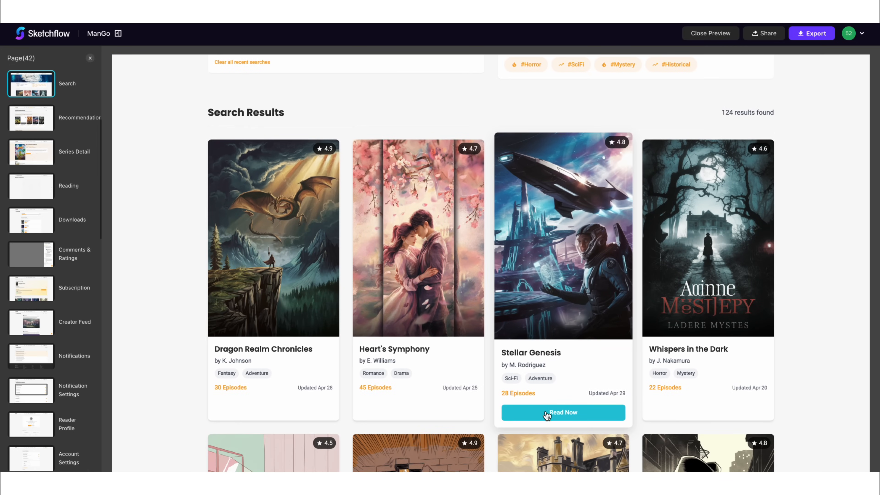
Follow Stellar Genesis from the results to its detail page and start reading.
click(563, 412)
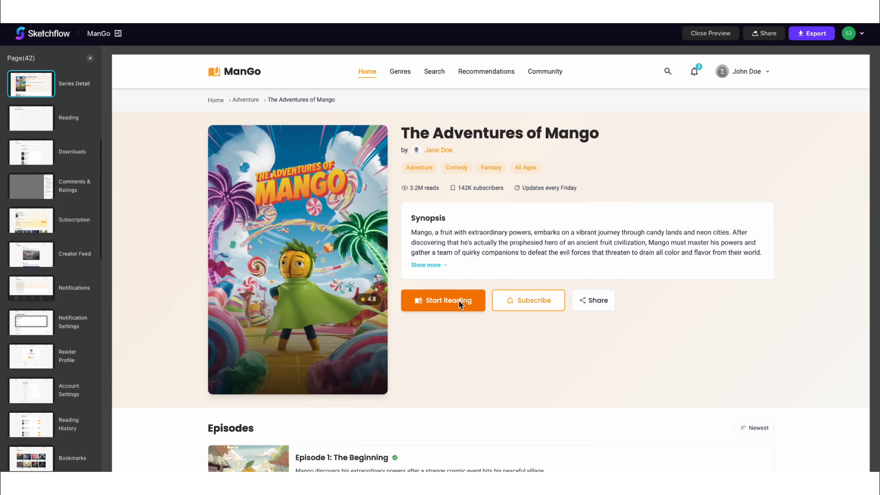
click(443, 300)
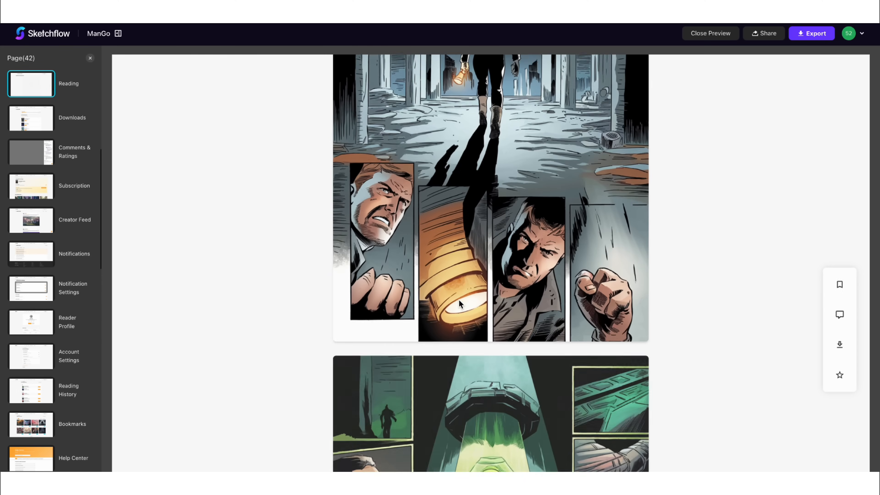
scroll(down, 3)
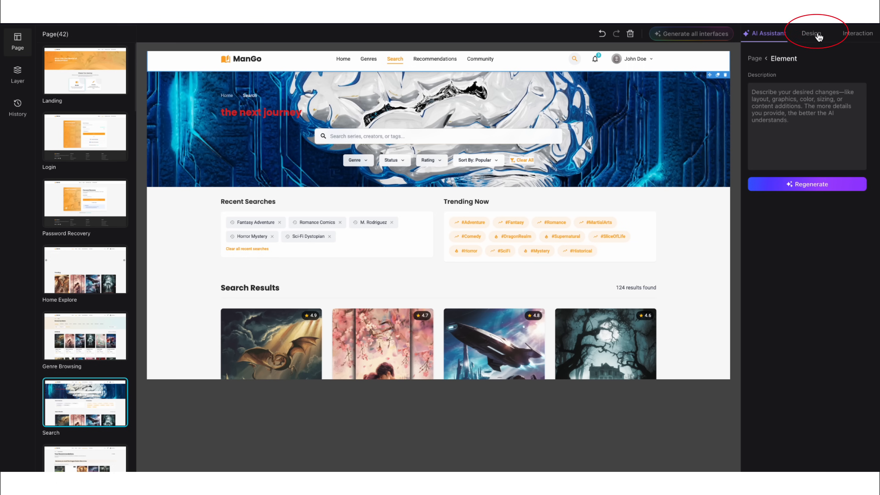
Expand the header's Dimension and Typography settings in its Design properties.
click(811, 33)
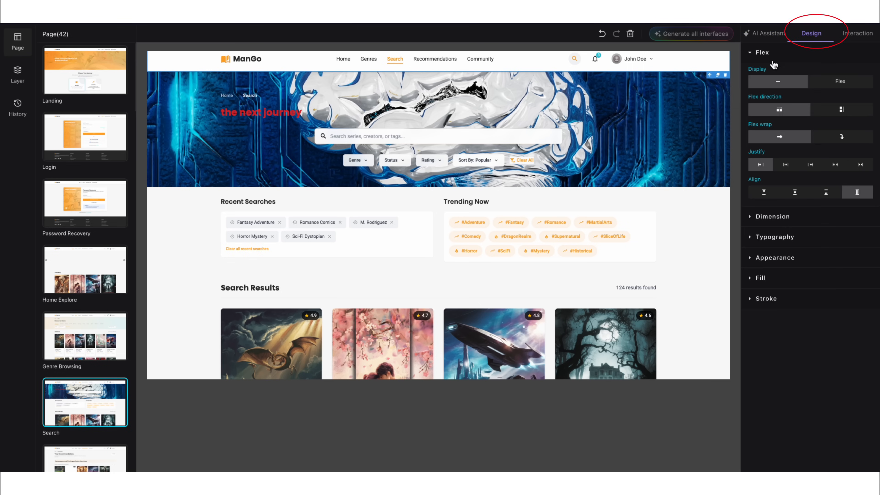
click(773, 217)
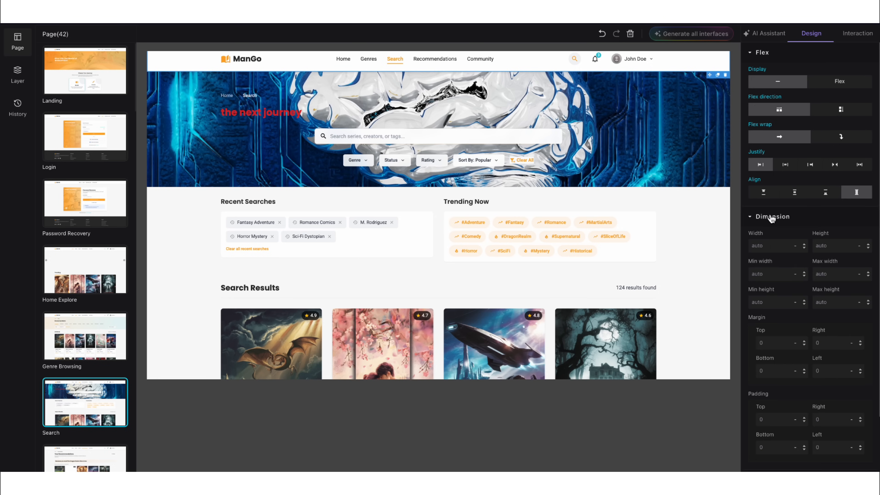
scroll(down, 3)
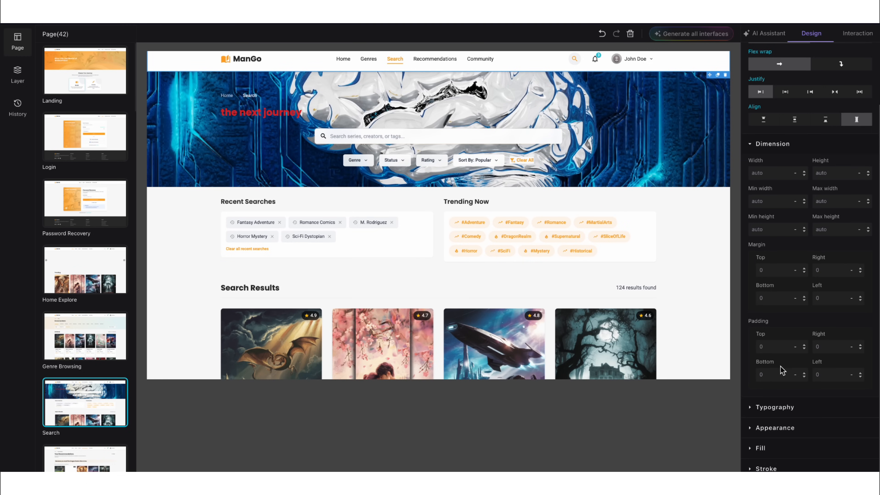
click(775, 408)
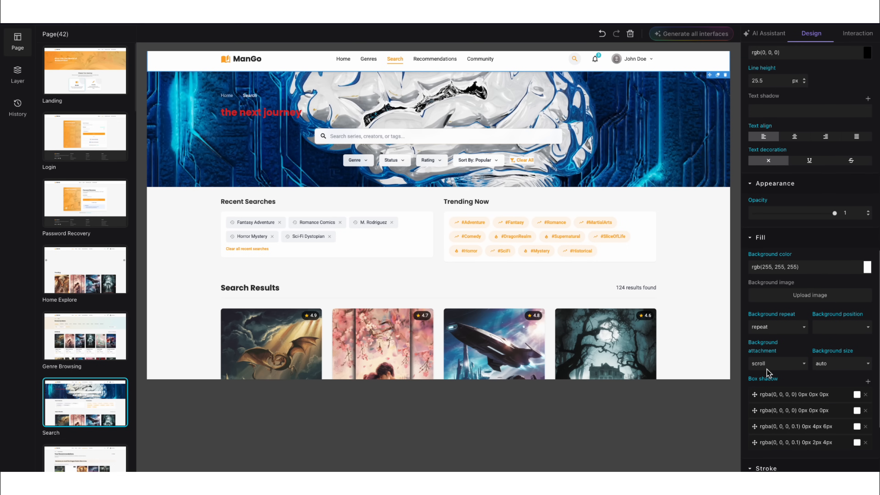
scroll(down, 3)
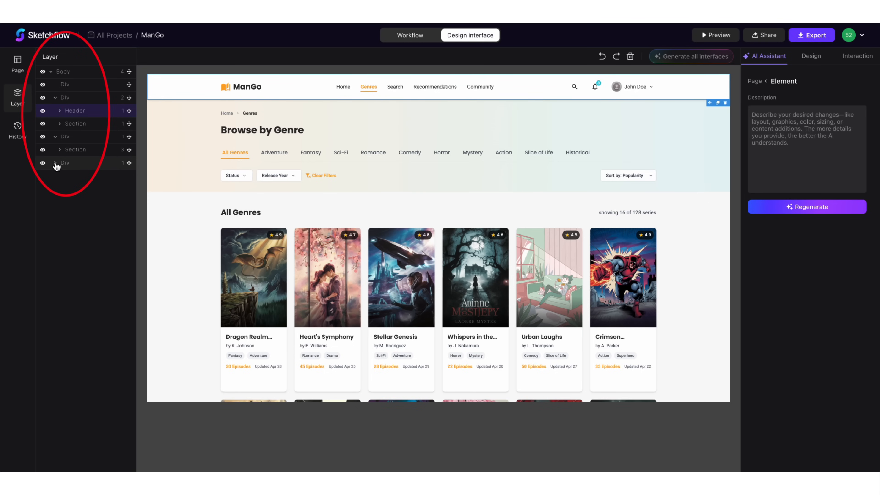
Move the Header layer into the Footer in the layer tree and select the first cover image.
click(56, 163)
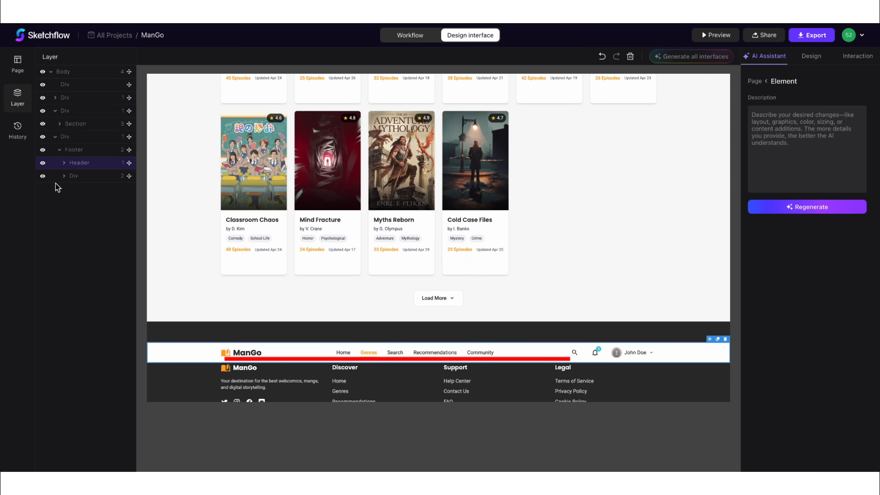
click(42, 163)
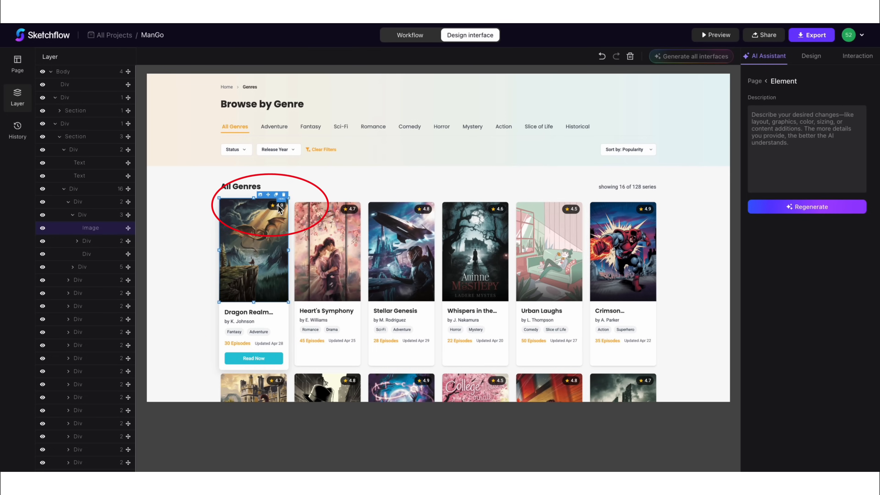
click(273, 194)
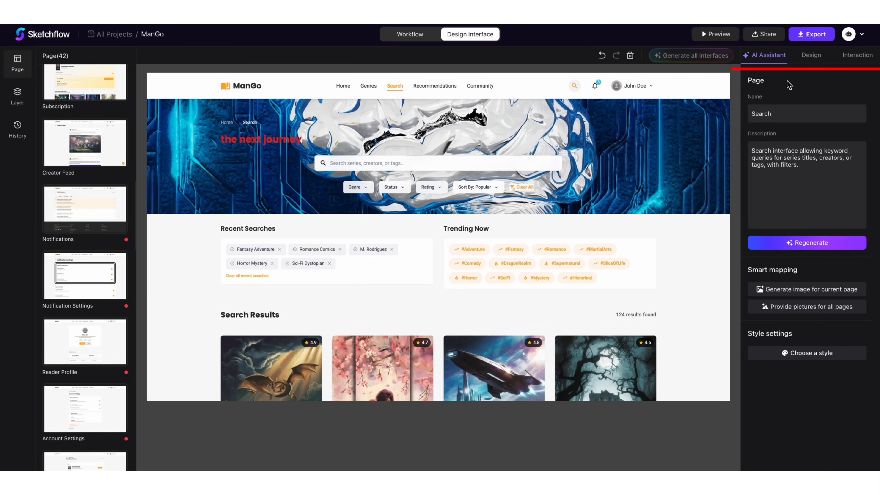
View the romance cover's interaction settings and alt text, then return to the AI Assistant.
click(382, 368)
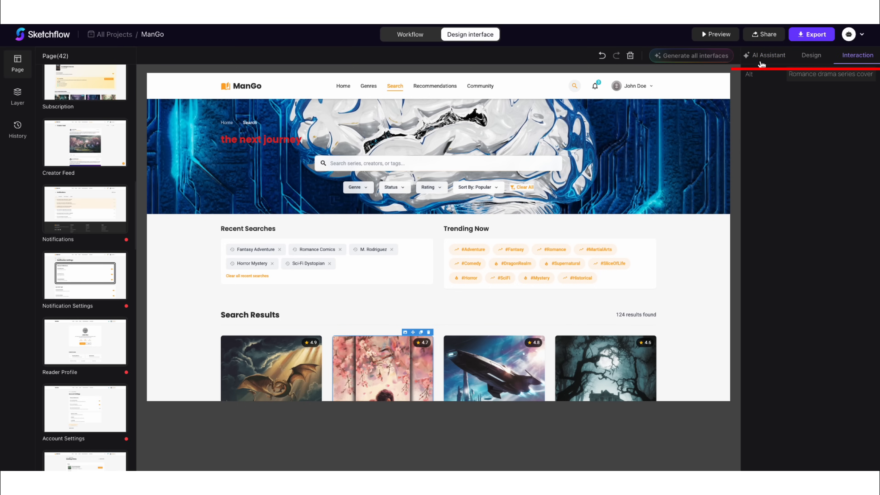
click(768, 55)
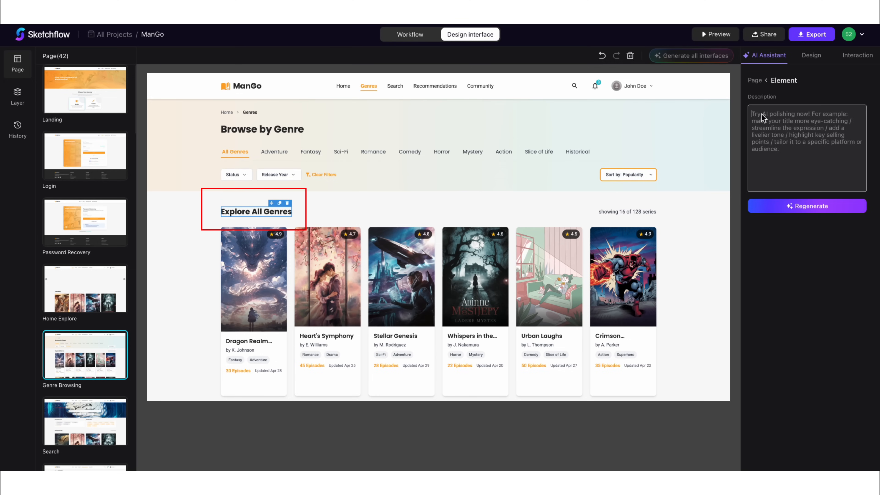
Have the AI revise the heading with 'Please help me revise the expression of this text'.
text(Please help me revise the expression of this text)
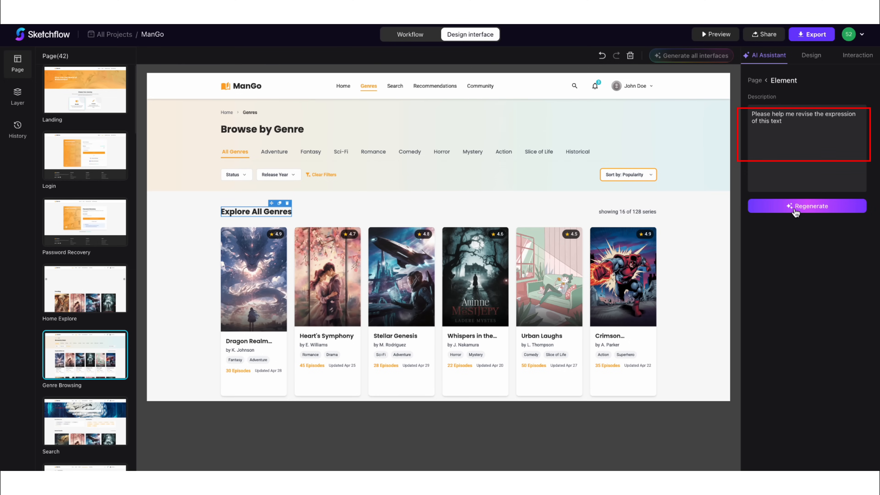
click(807, 206)
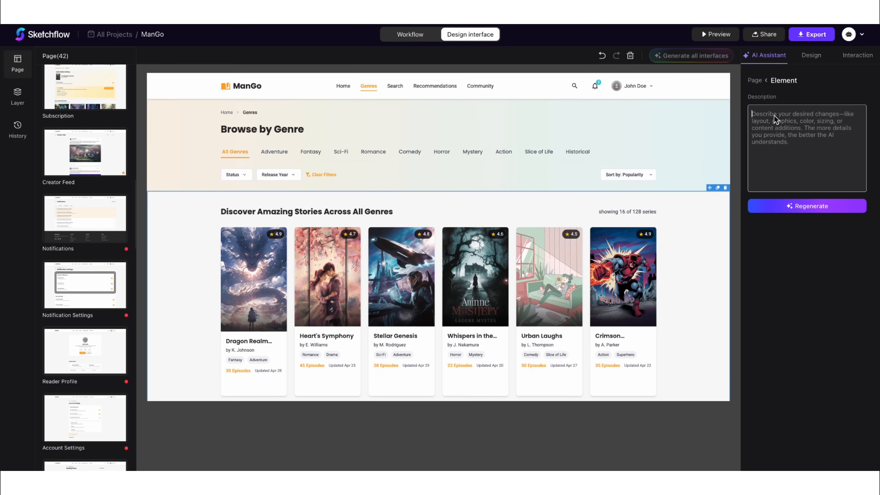
Have the AI 'Turn this page blue.' and select the Fist of Legend card.
text(Turn this page blue.)
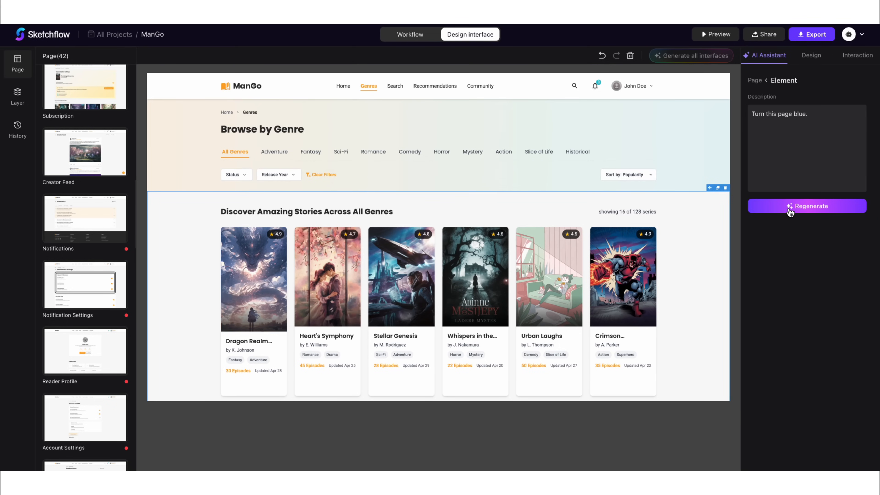
click(807, 205)
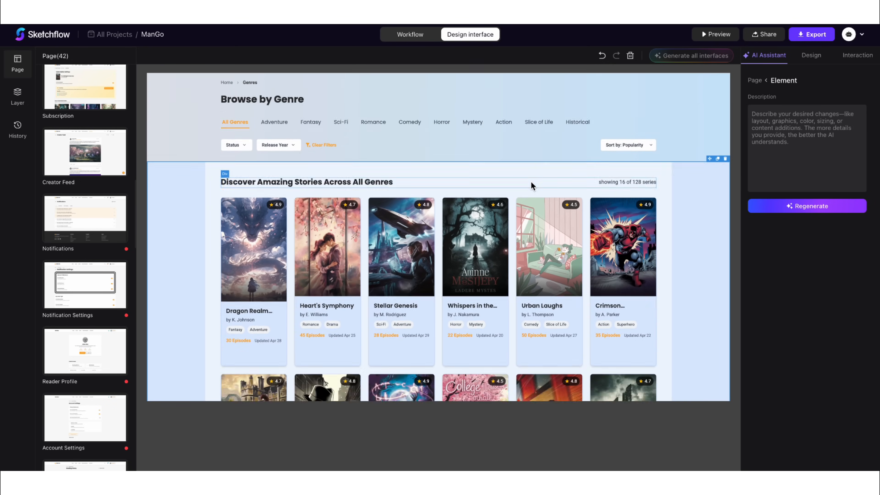
scroll(down, 3)
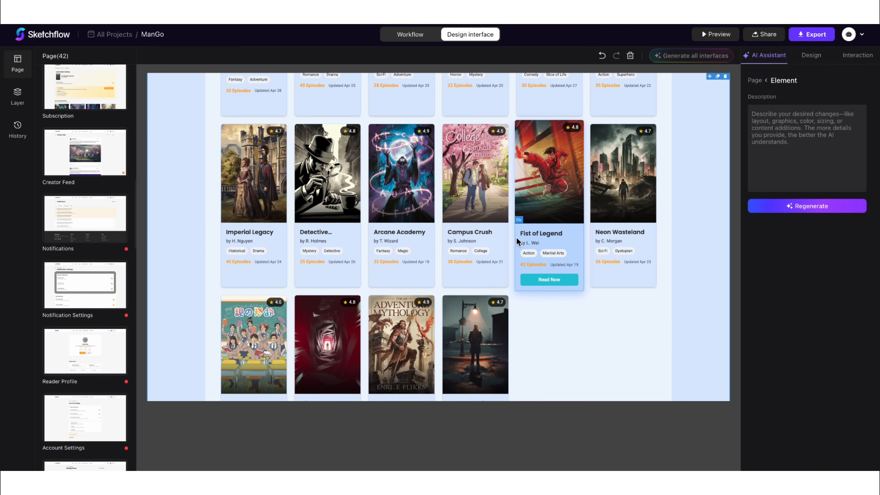
click(84, 88)
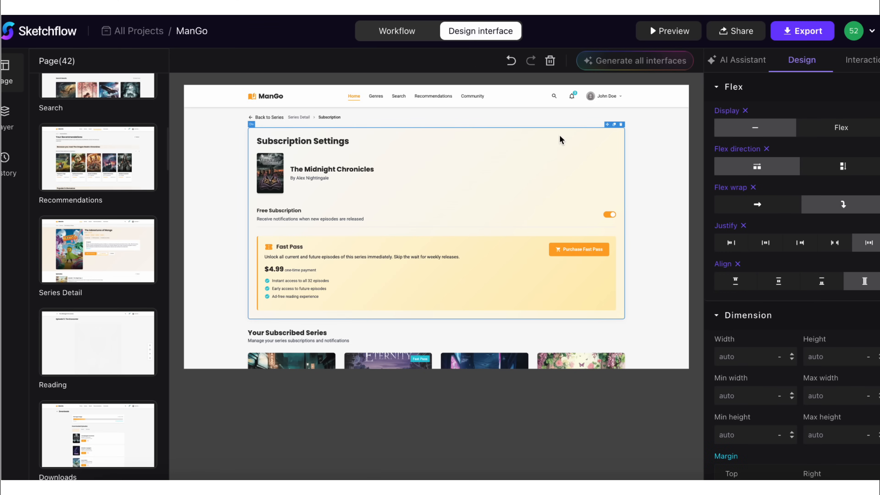
Set the Subscription Settings panel to flex, row direction, with wrapping enabled.
click(841, 128)
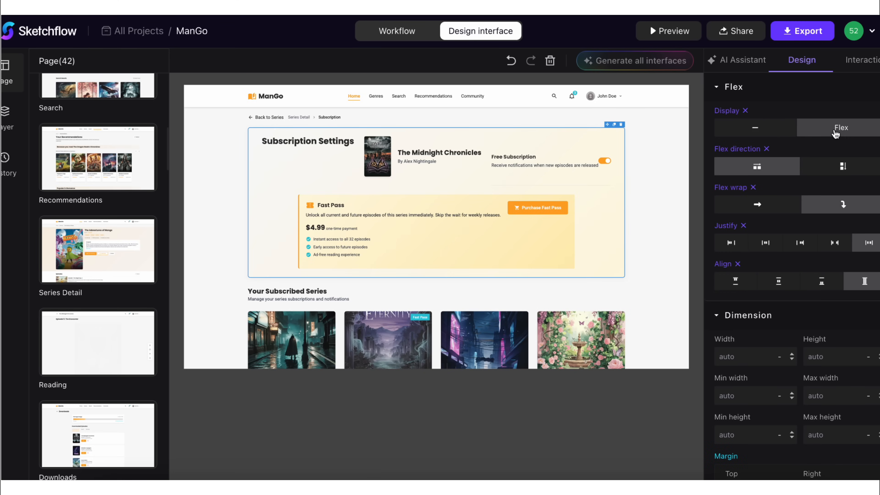
click(842, 166)
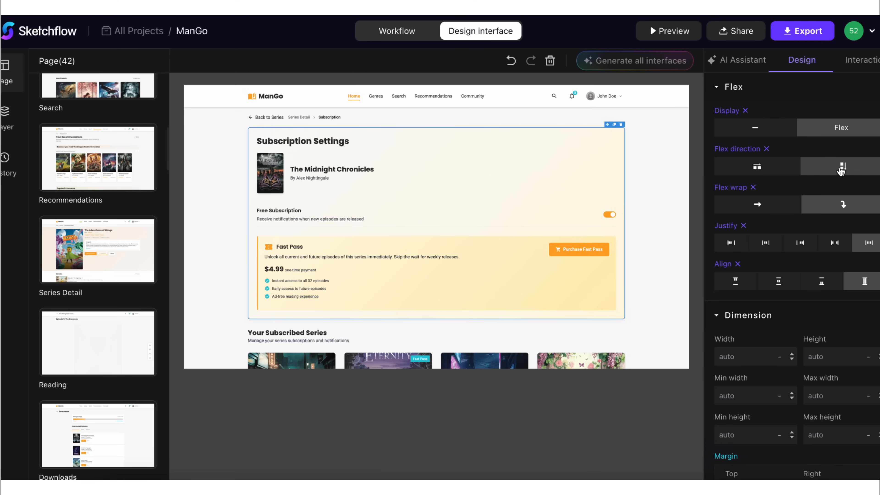
click(757, 166)
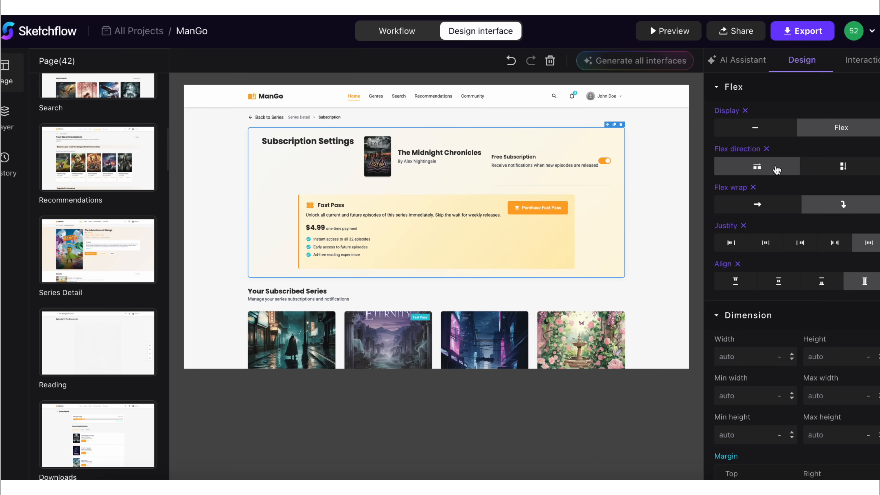
click(843, 166)
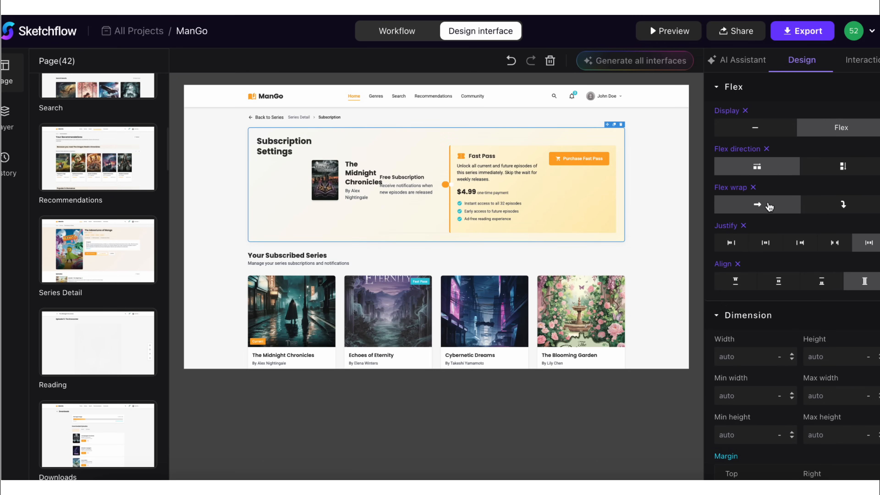
click(842, 205)
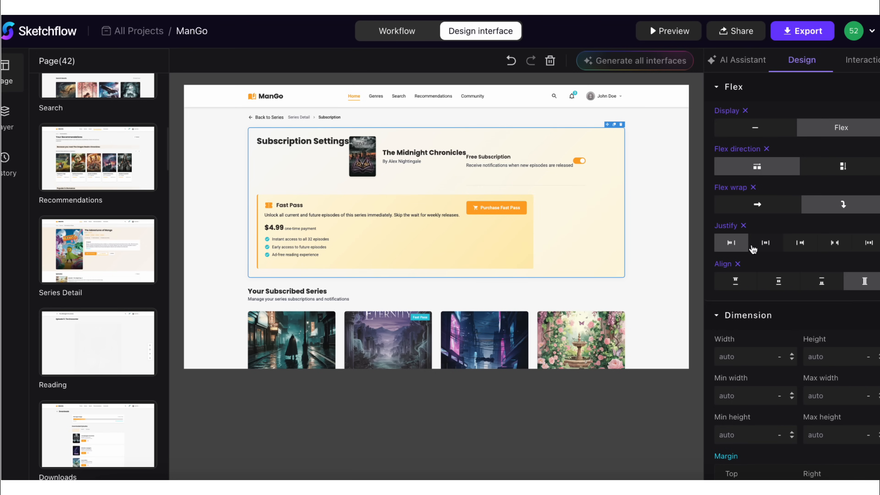
Justify the panel's items space-between and align them stretch.
click(800, 243)
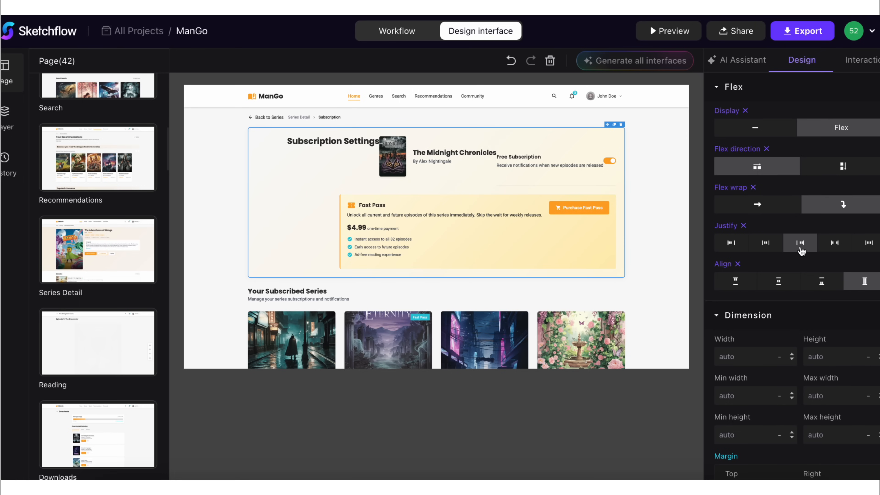
click(834, 243)
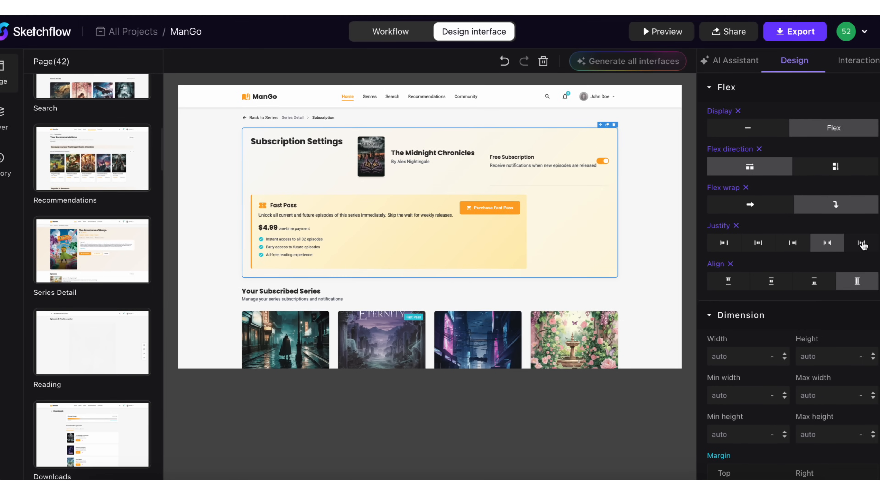
click(861, 243)
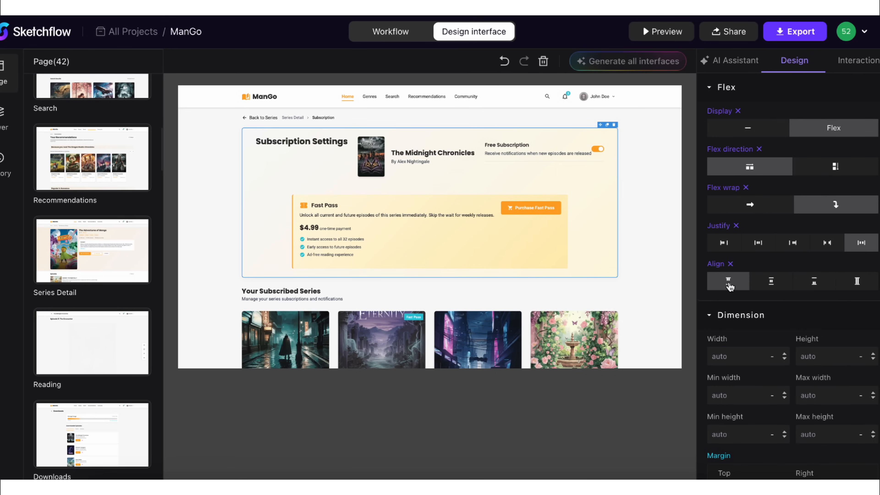
click(771, 280)
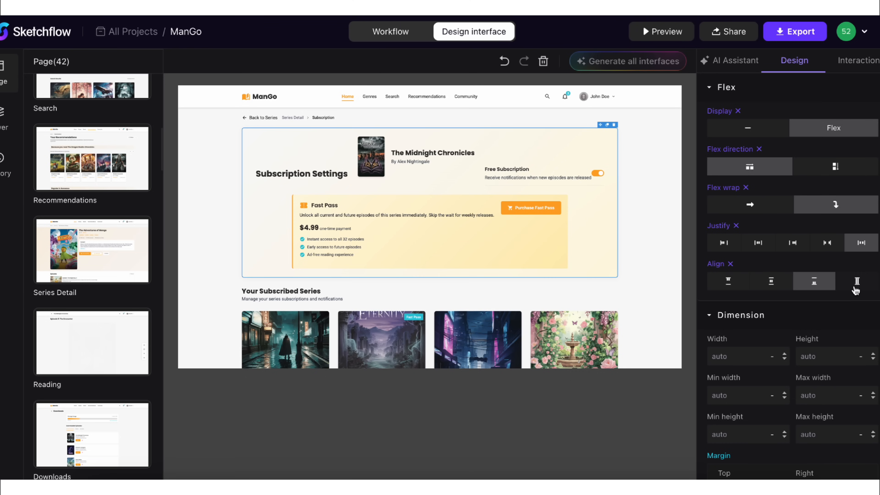
click(857, 280)
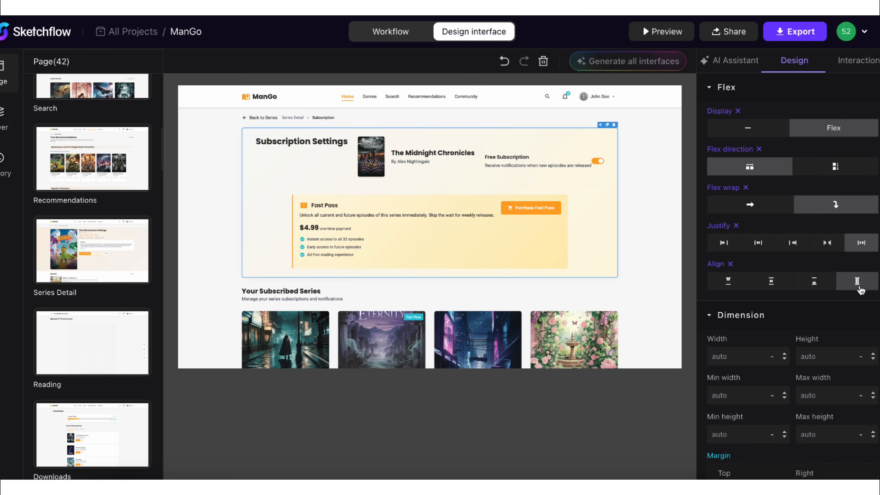
click(93, 249)
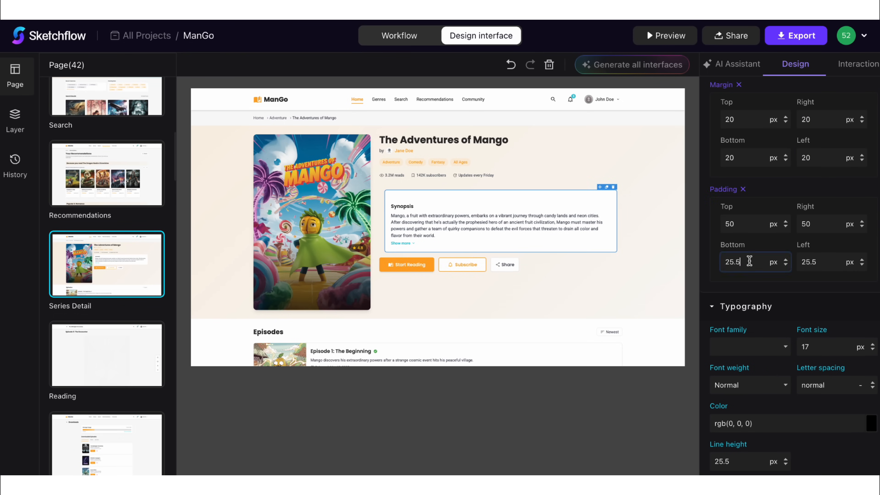
Adjust the Synopsis box's bottom padding.
click(106, 358)
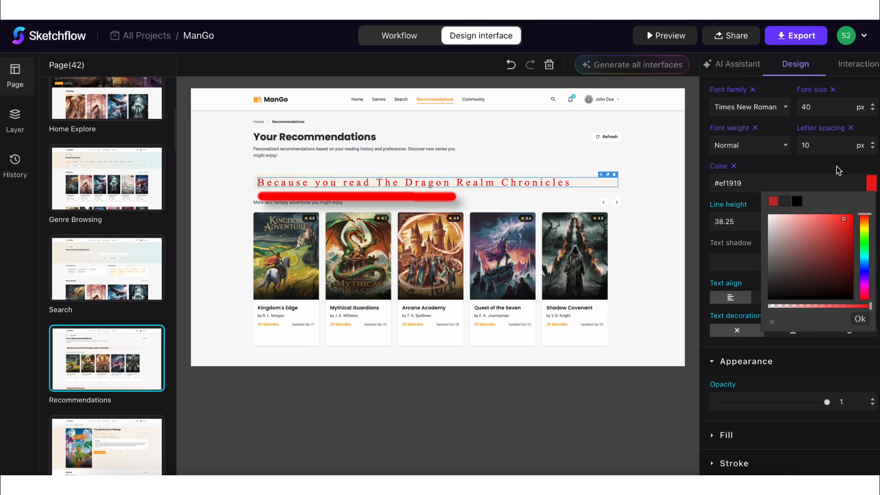
Give the heading a green shadow with blur 20 and raise its opacity to 1.
click(860, 319)
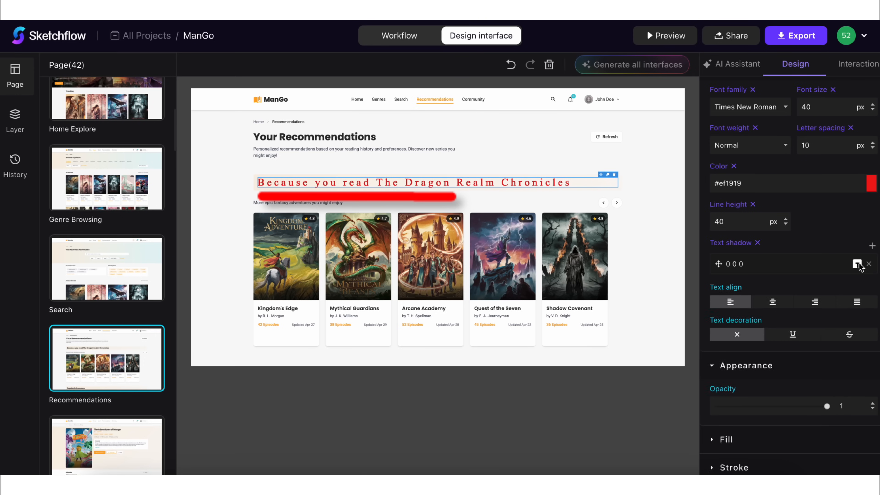
click(857, 264)
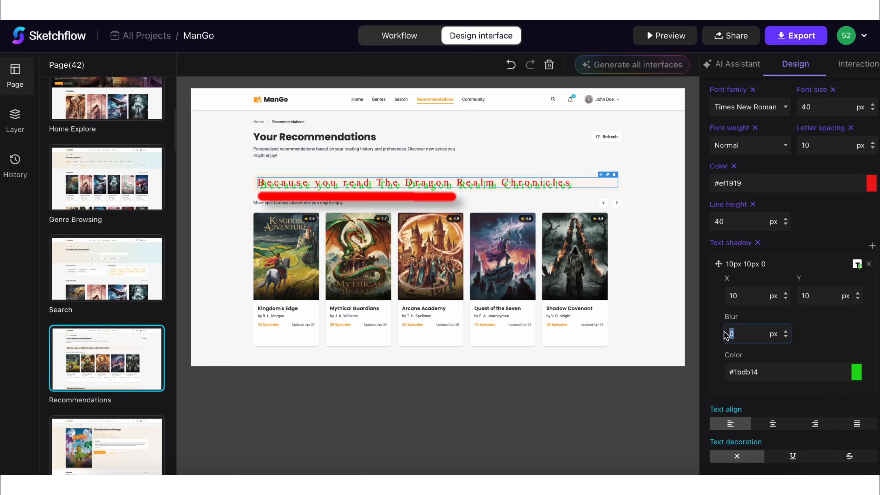
text(20)
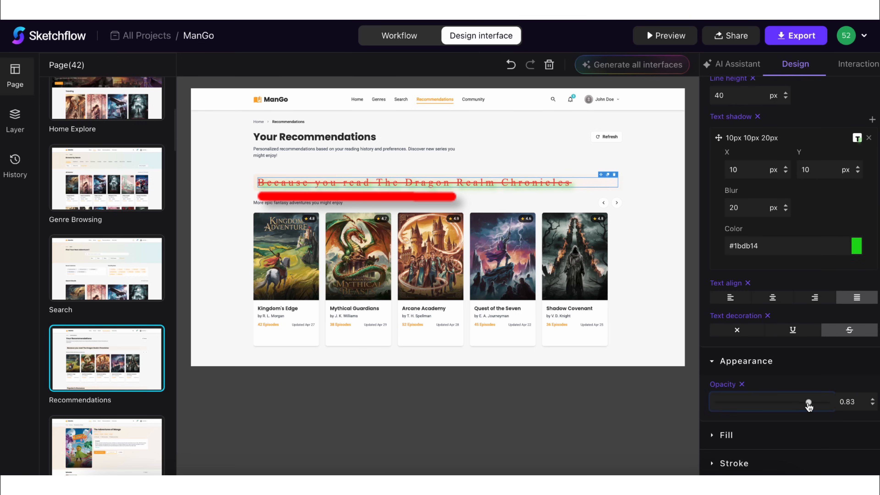
drag(791, 402, 826, 401)
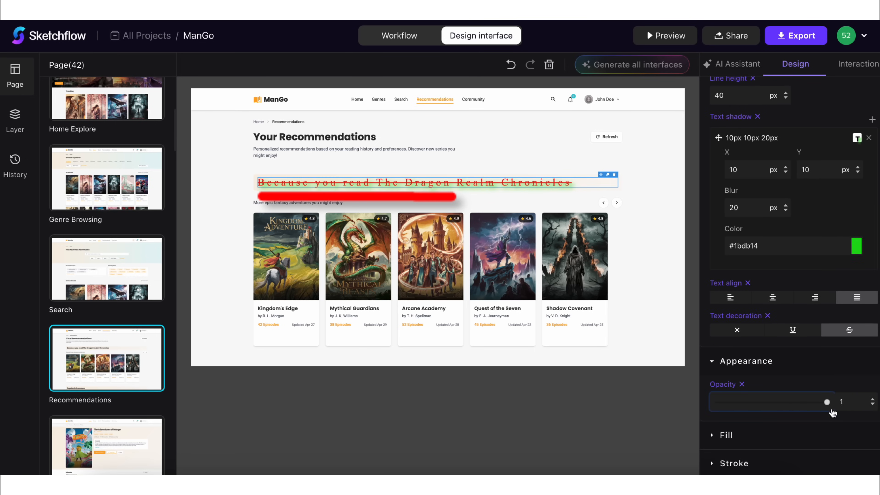
click(106, 219)
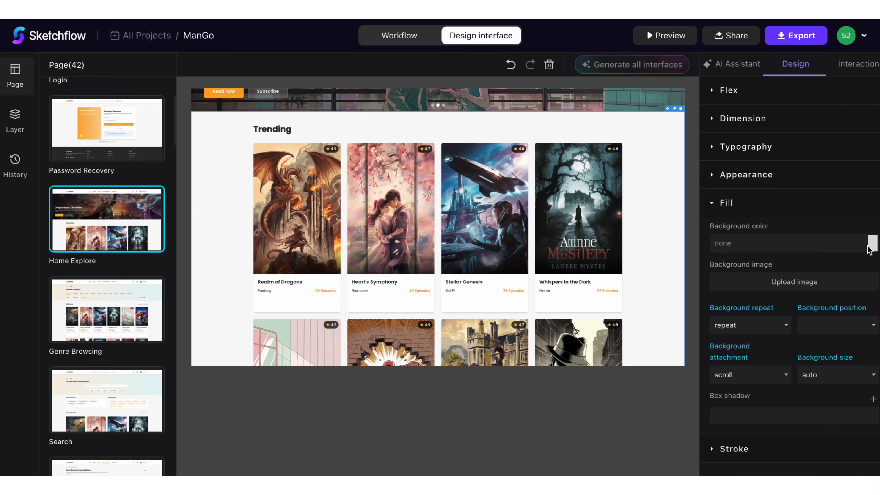
Set the Trending section's background to #f3f3f3 with an uploaded image repeating repeat-x and a chosen position.
click(870, 243)
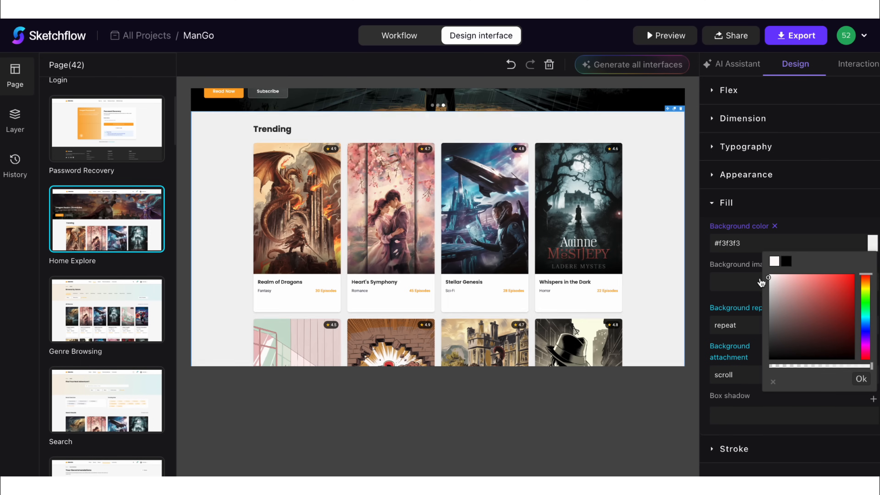
click(861, 379)
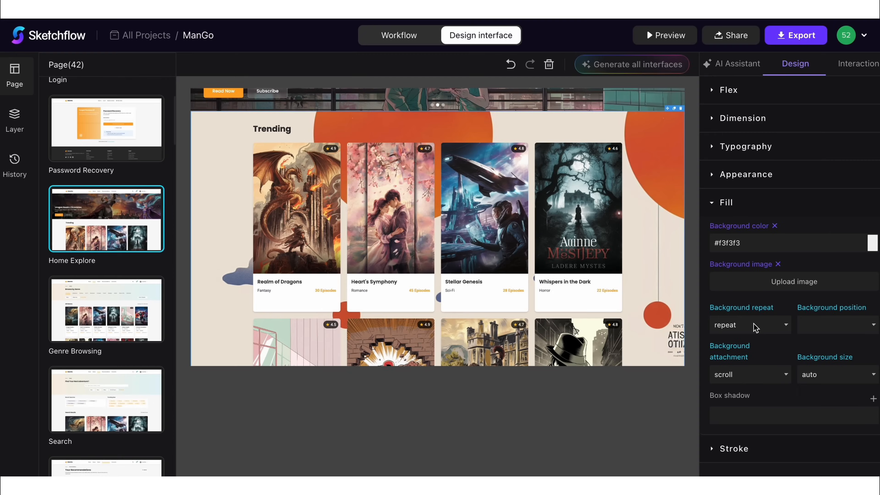
click(750, 324)
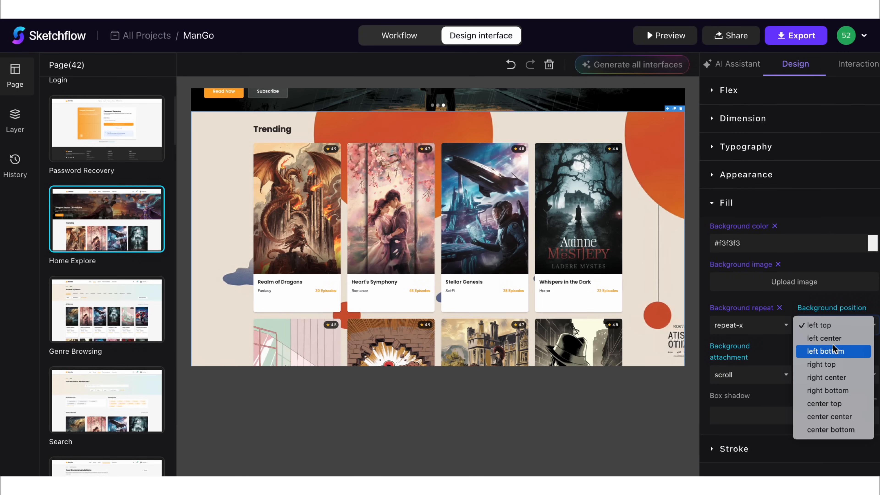
click(105, 403)
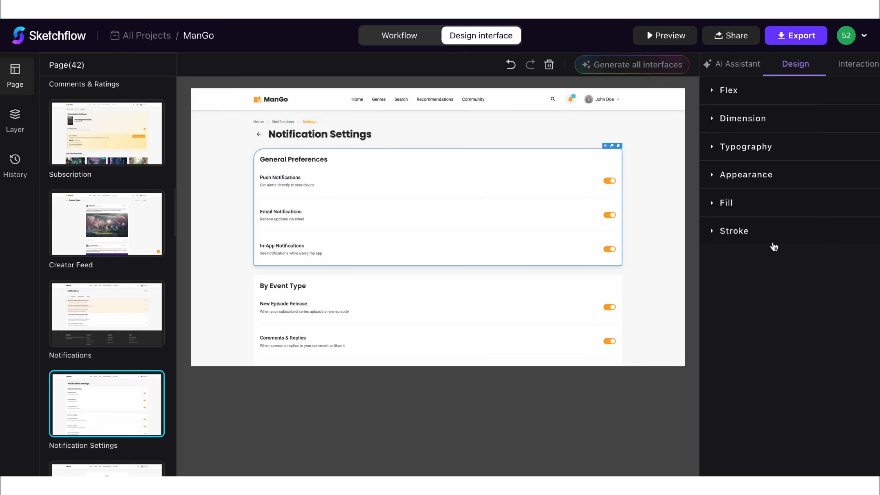
Give the General Preferences card a 40-wide solid border in dark colour #232325.
click(733, 231)
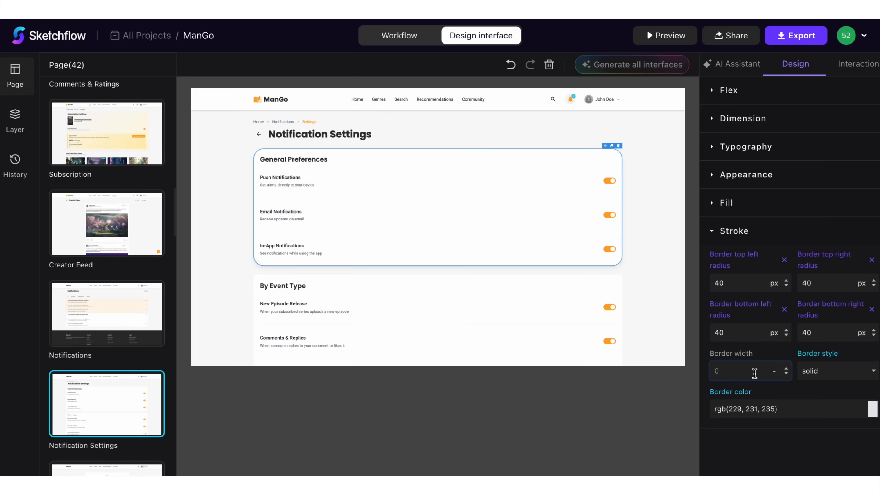
click(836, 370)
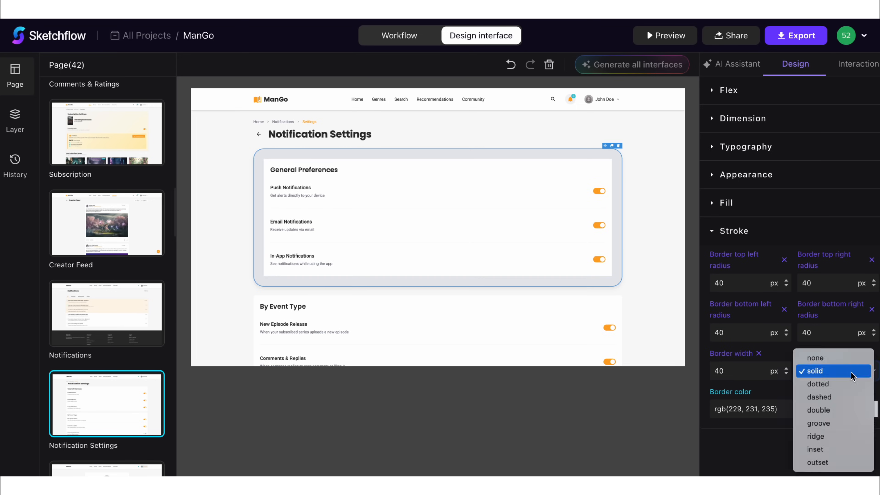
click(818, 384)
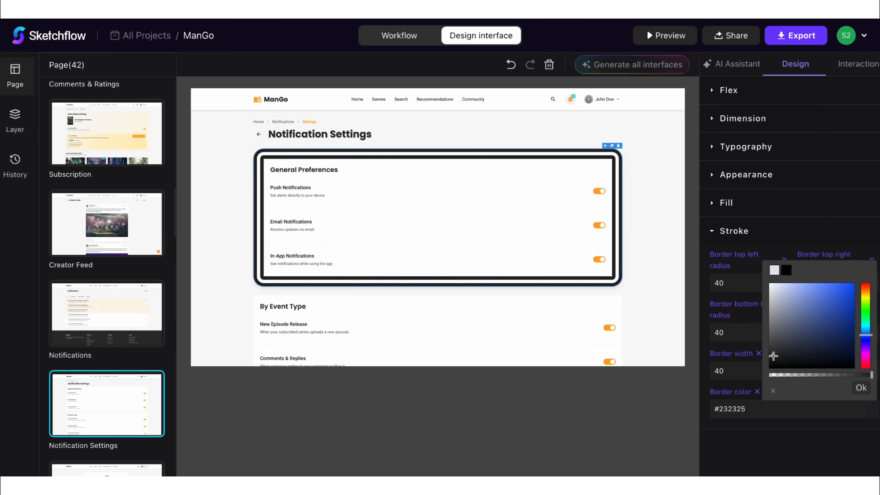
click(106, 133)
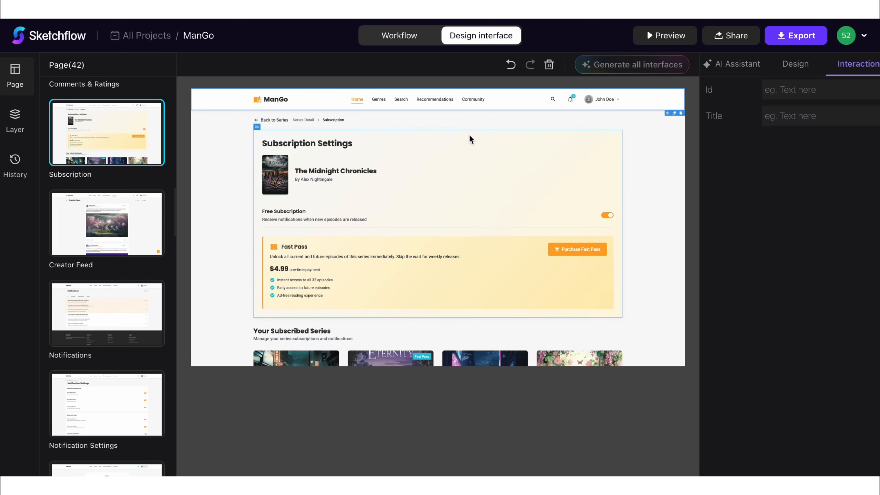
Set the Subscription Settings heading's Id to 123 and Title to 'text' in the Interaction settings.
text(123)
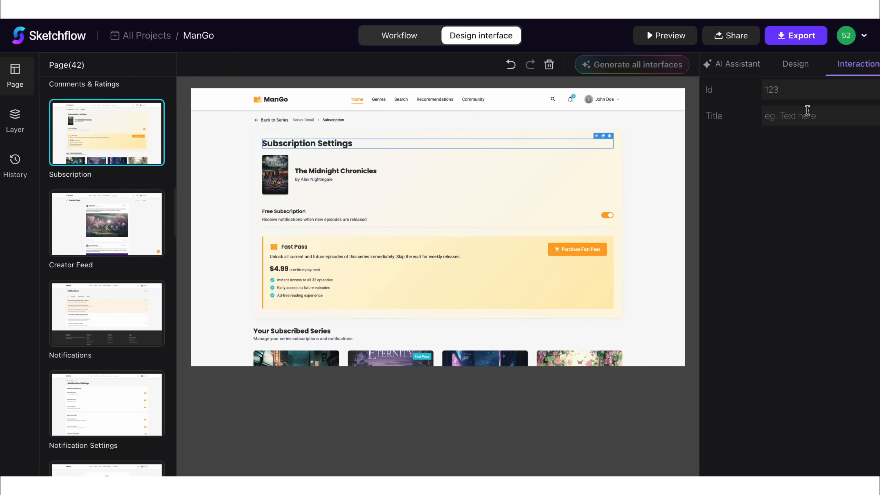
text(text)
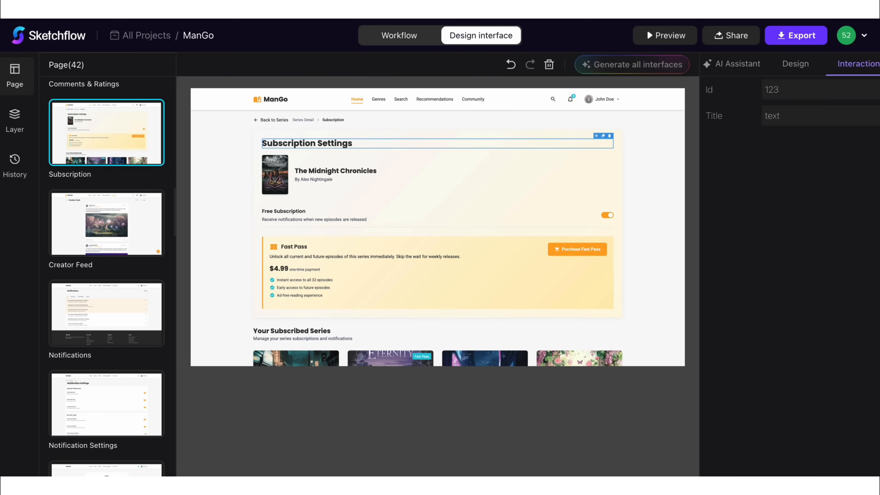
key(F12)
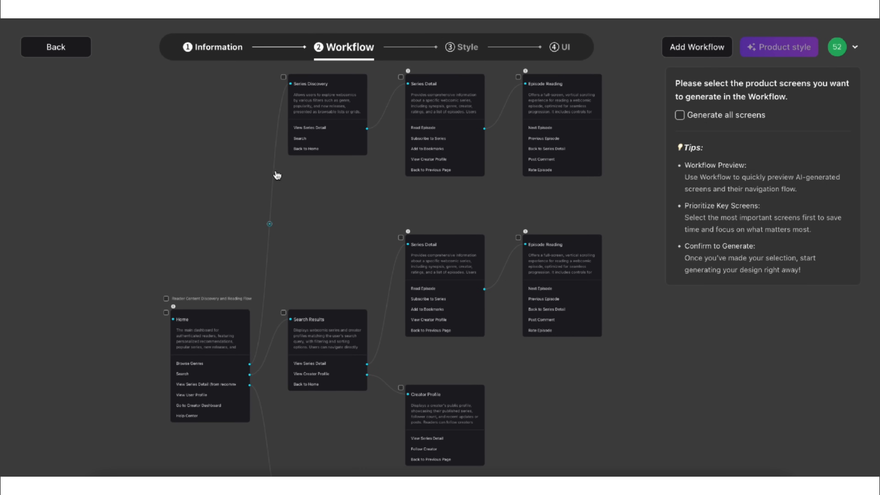
Undo the last workflow diagram change via the canvas right-click menu.
click(327, 334)
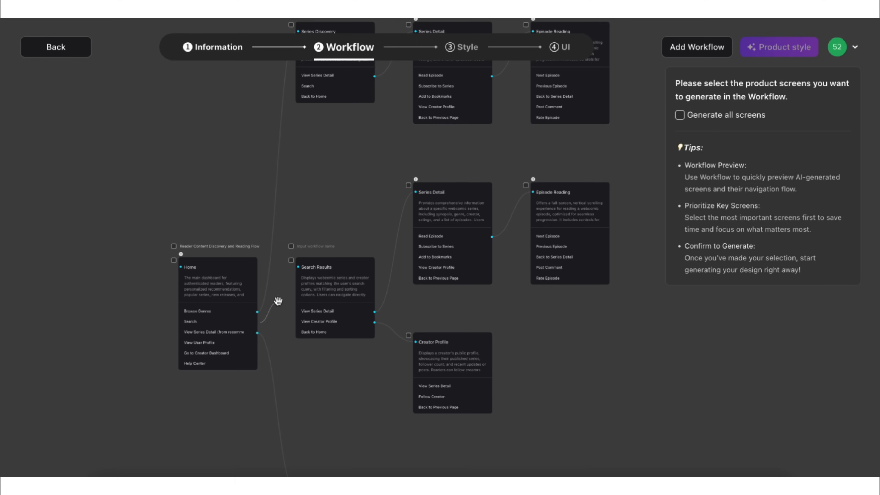
right_click(393, 297)
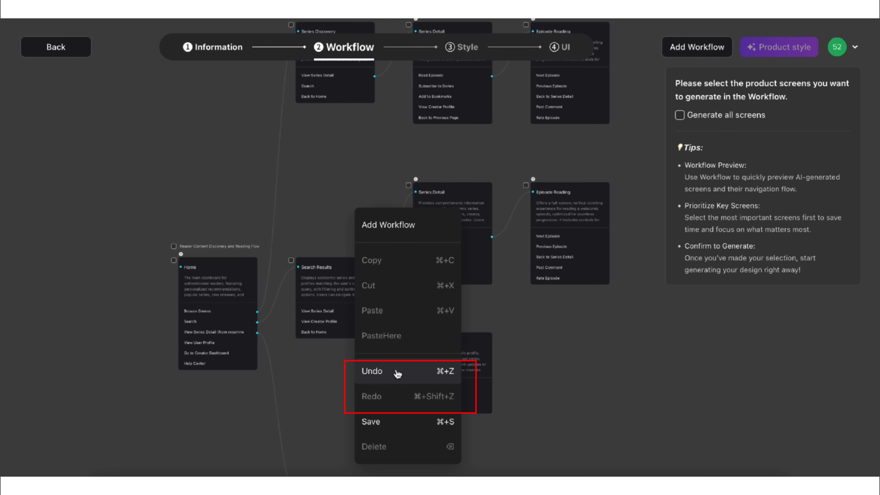
click(372, 371)
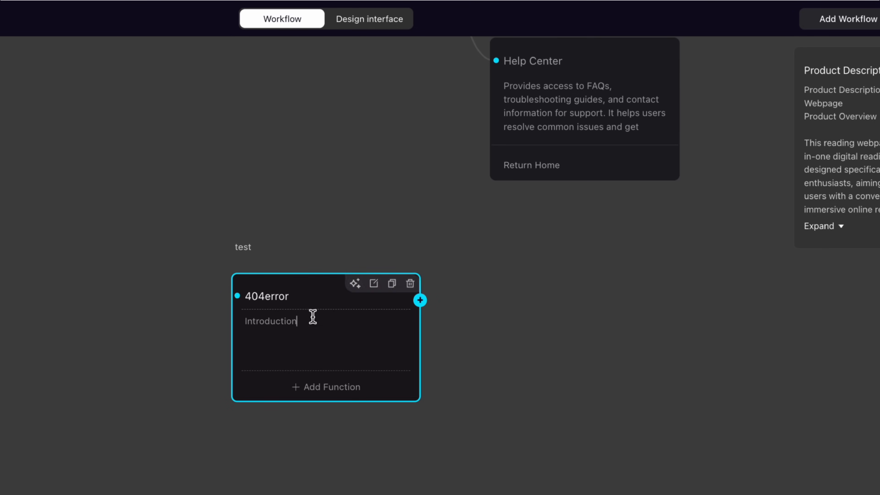
Enter 'some introduction' for the 404error node and add a function named 'Return Home'.
text(some on)
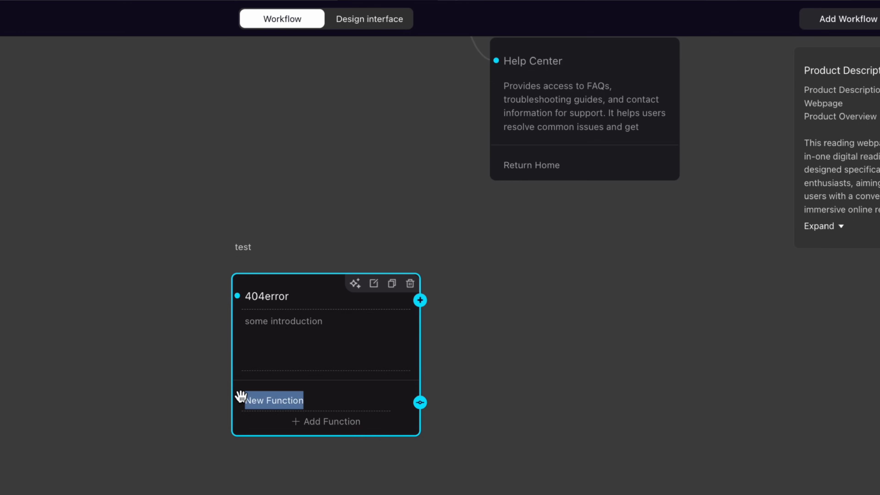
text(Return Home)
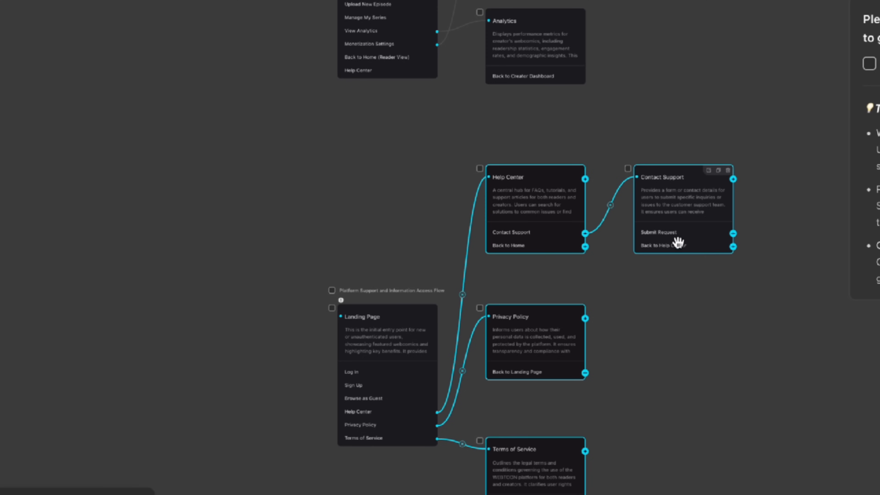
mouse_move(458, 398)
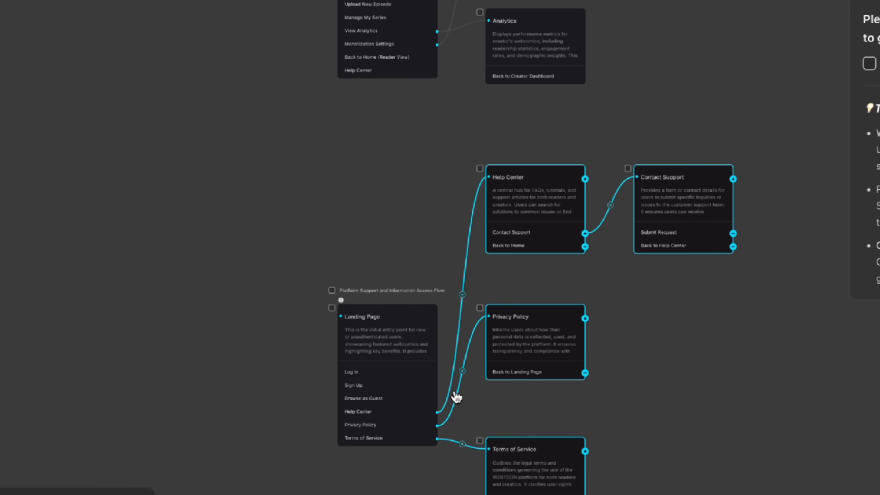